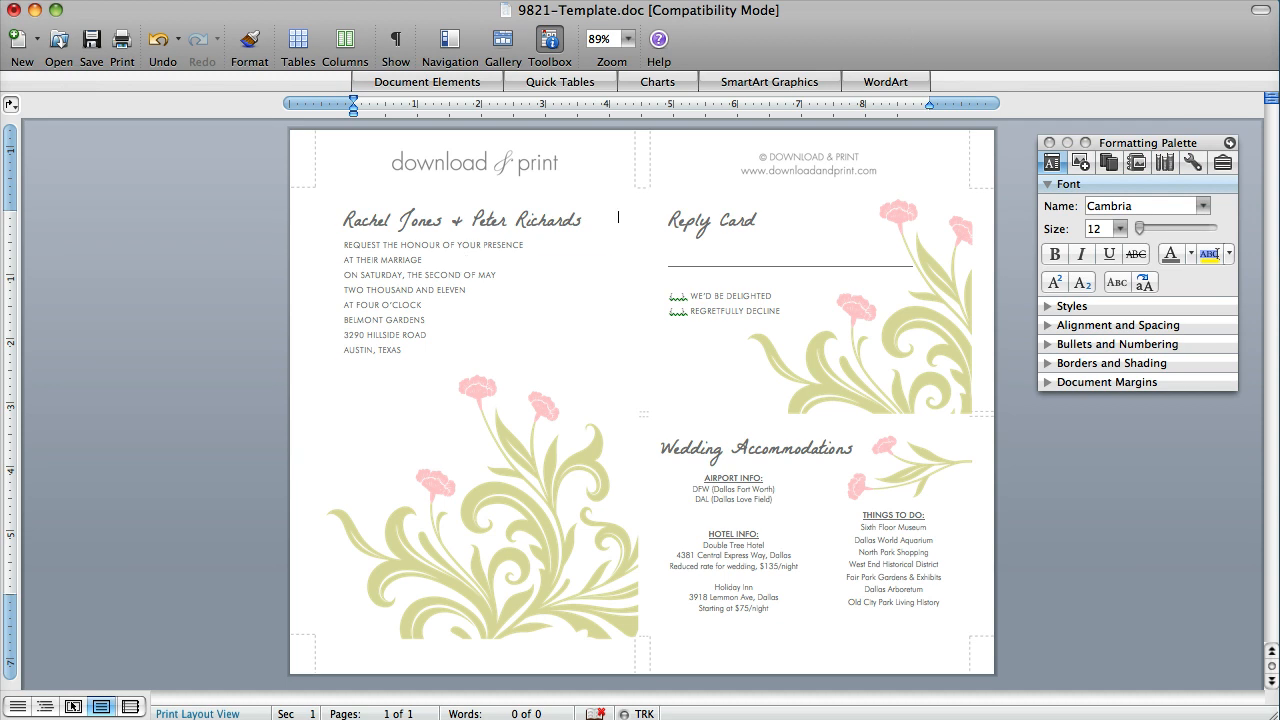
mouse_move(603, 475)
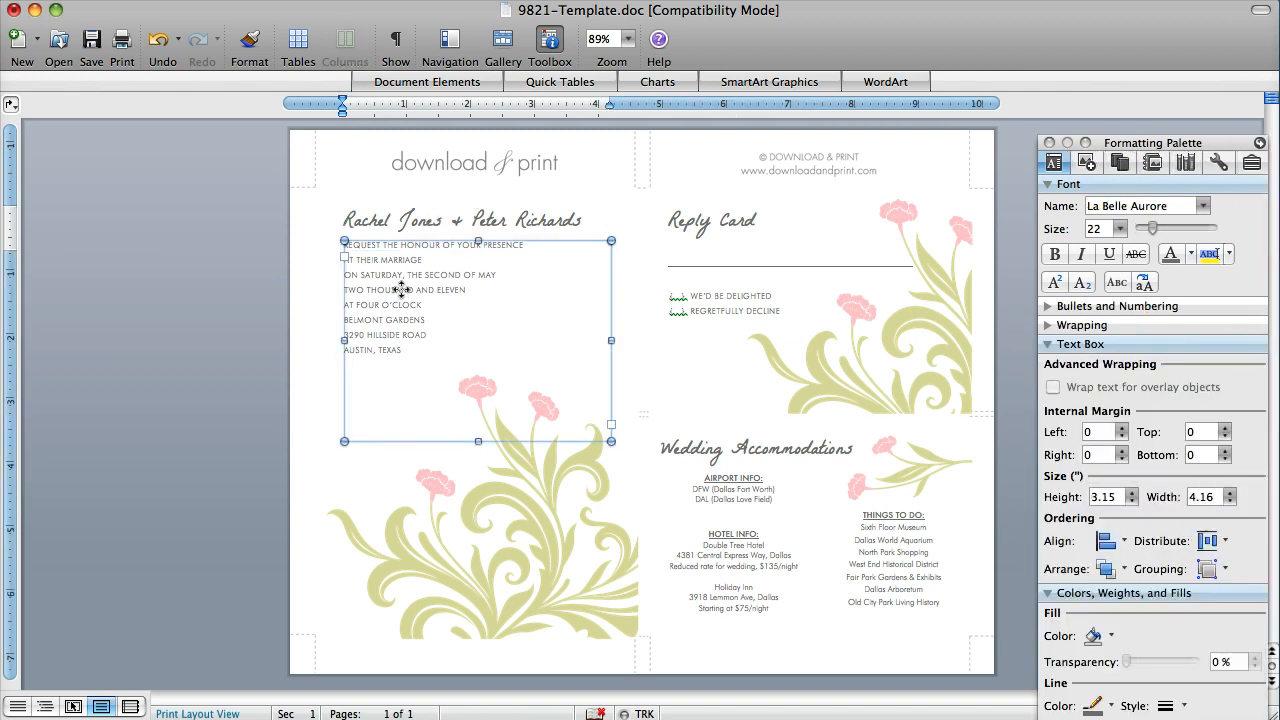
click(712, 221)
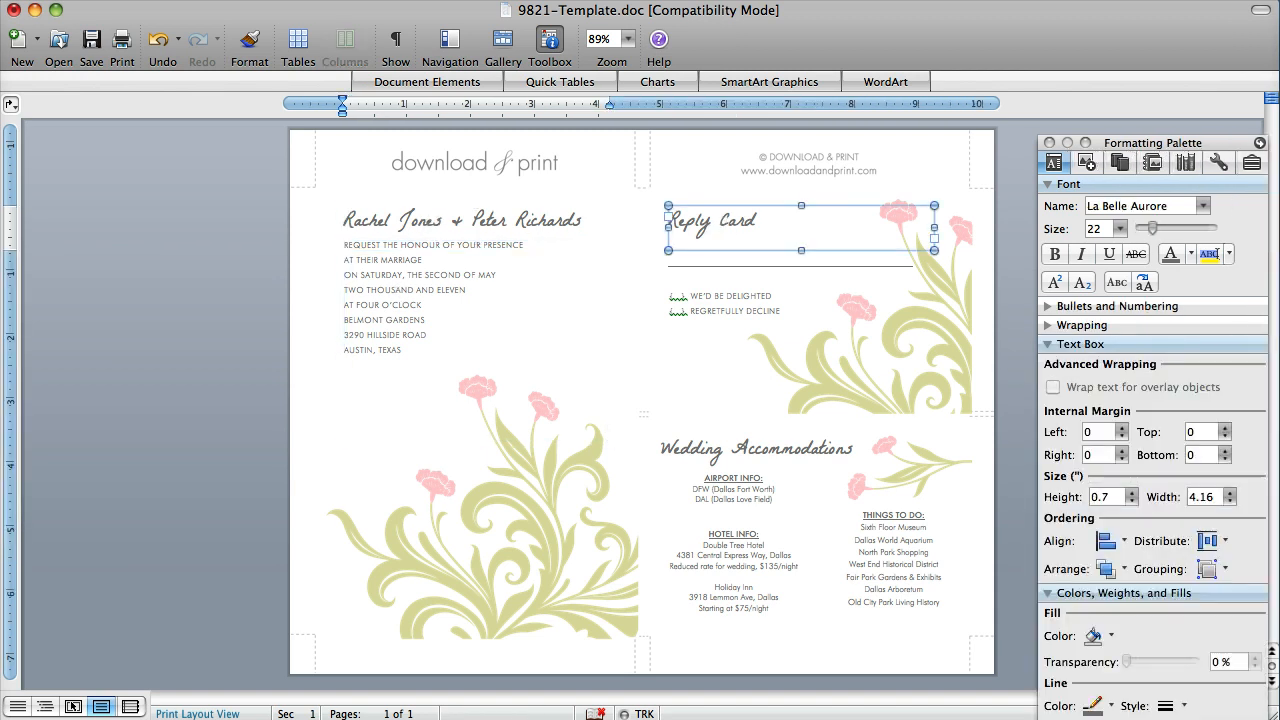
mouse_move(735, 233)
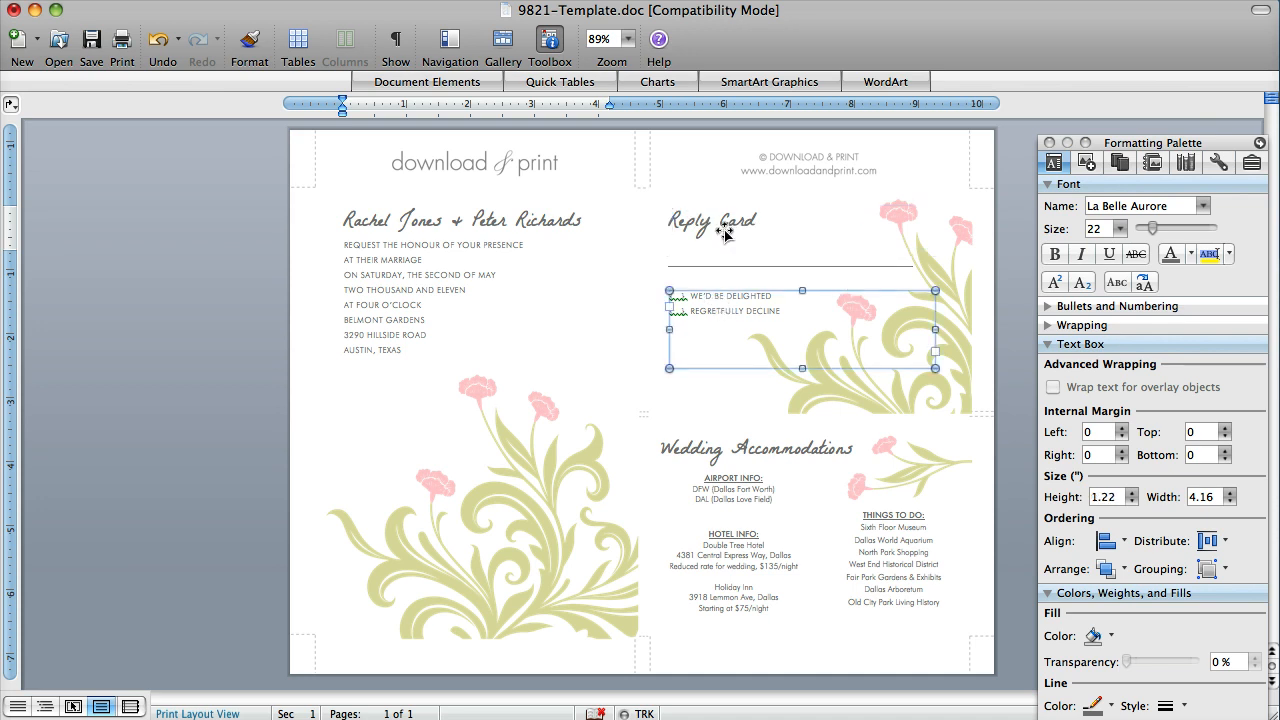
click(462, 220)
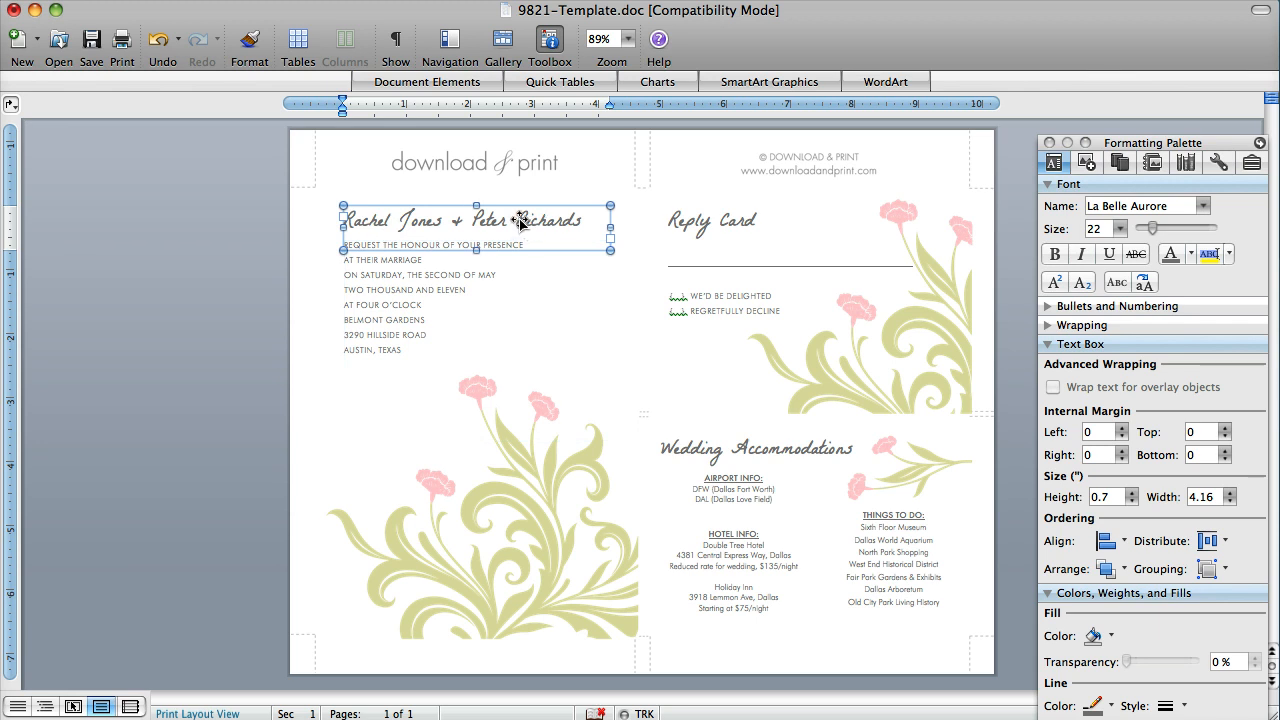
mouse_move(519, 222)
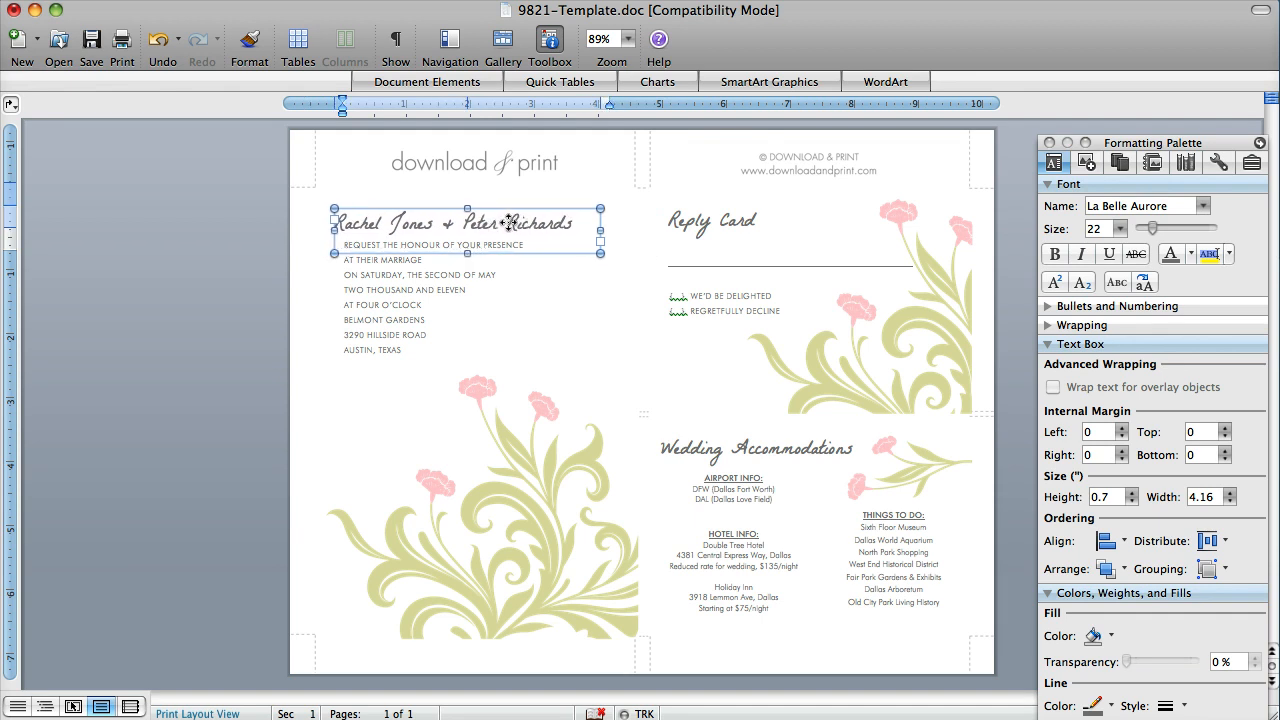
drag(474, 224, 474, 210)
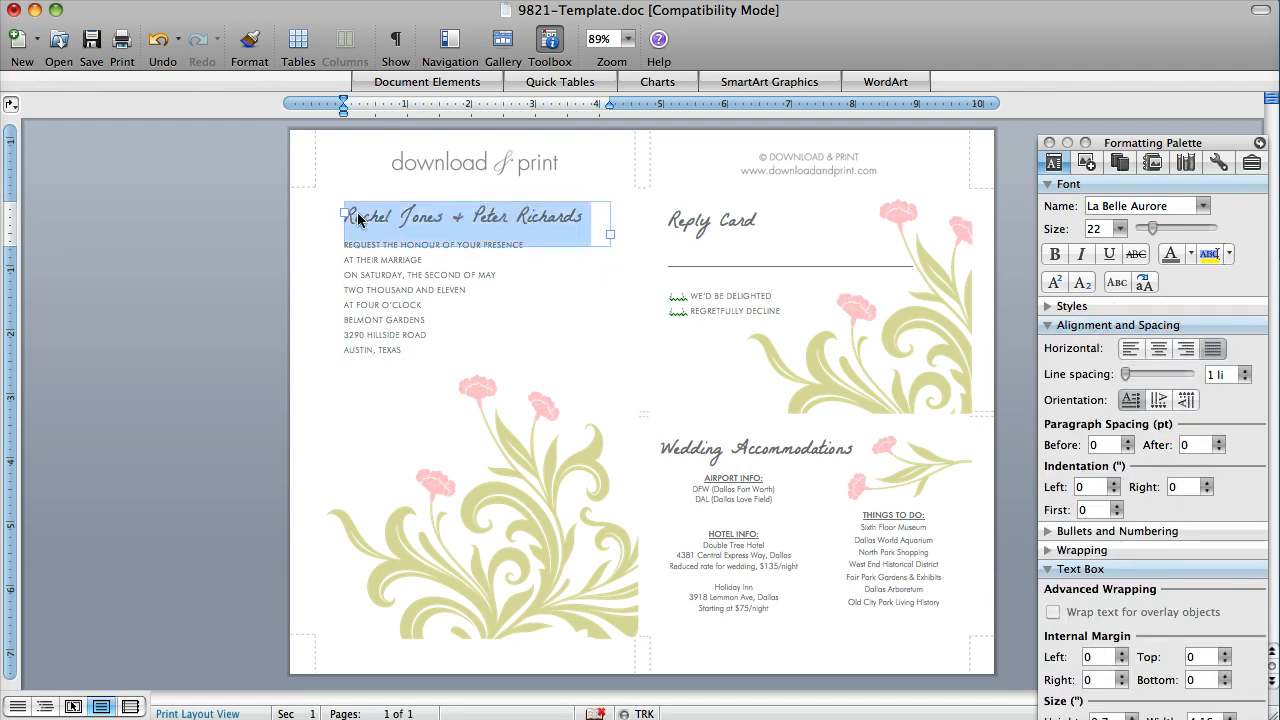
mouse_move(1126, 253)
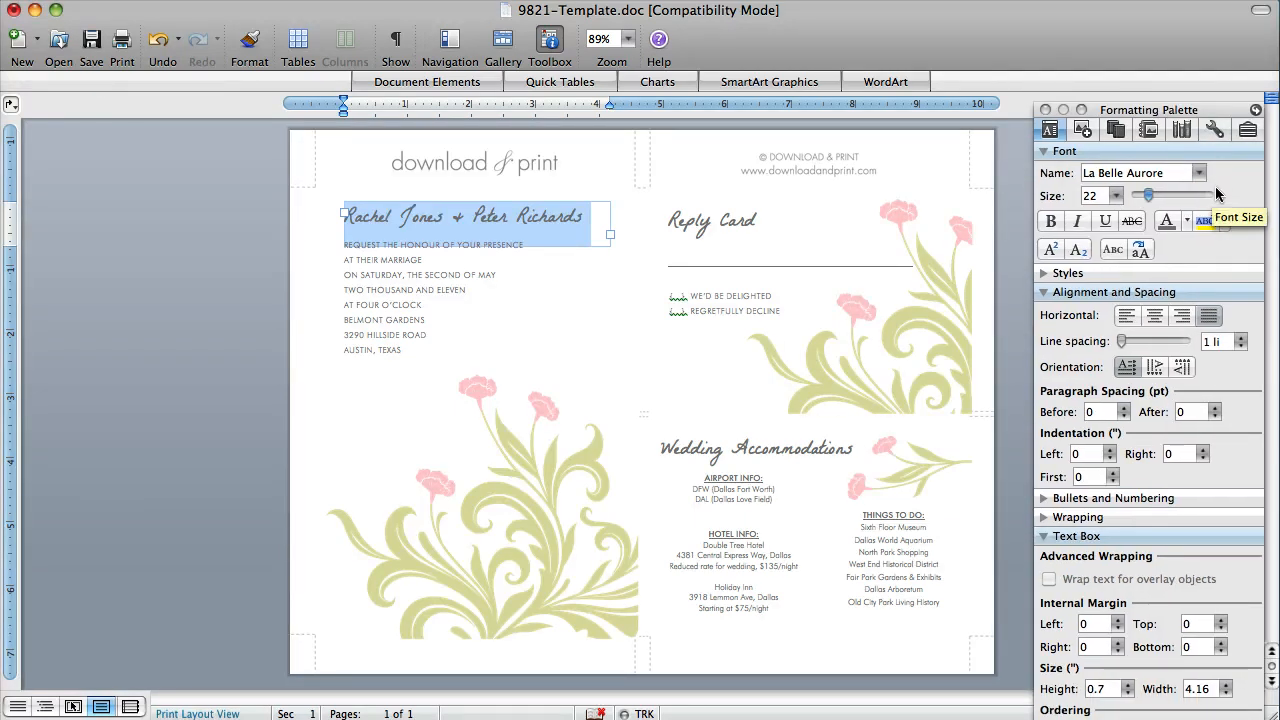
mouse_move(1207, 221)
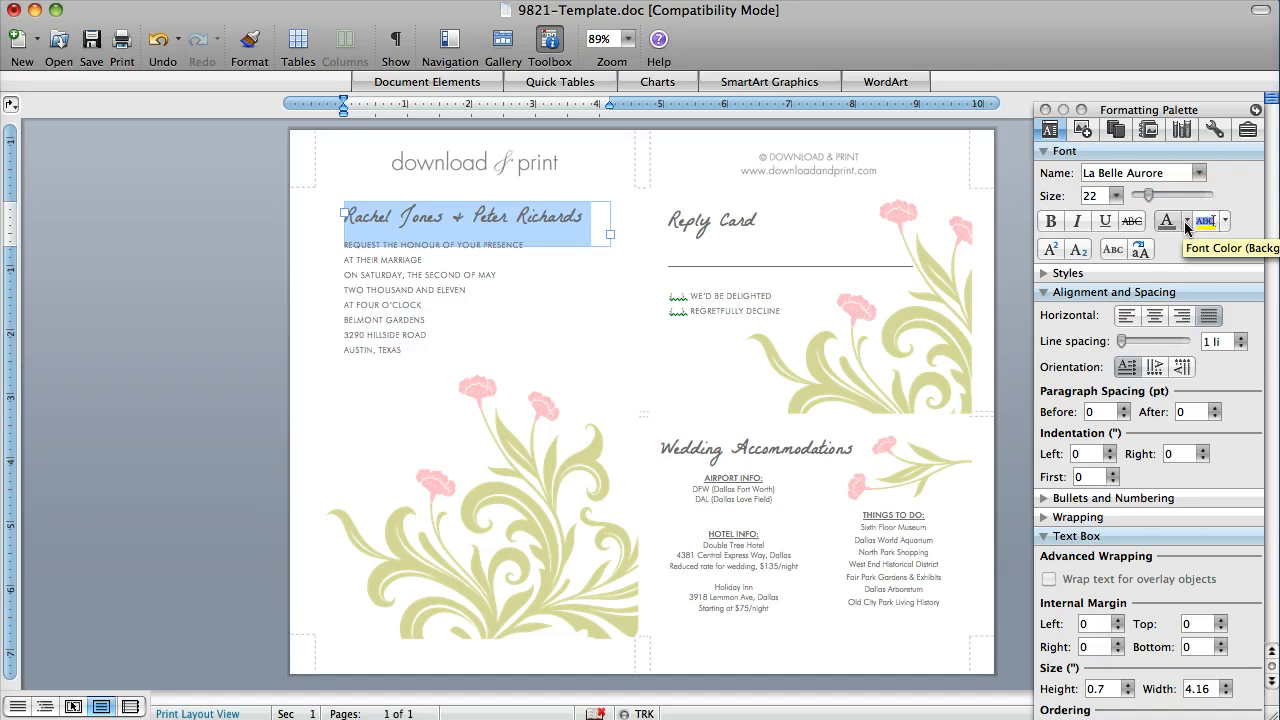
click(1166, 221)
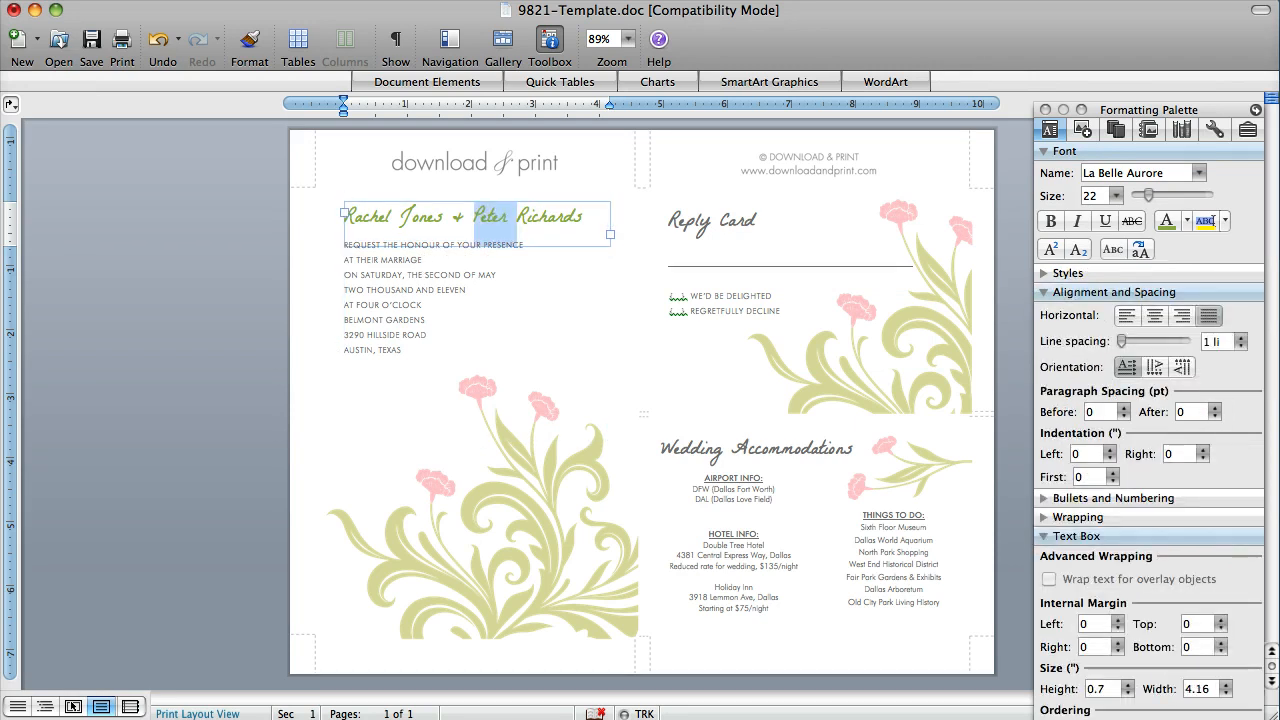
text(Paul)
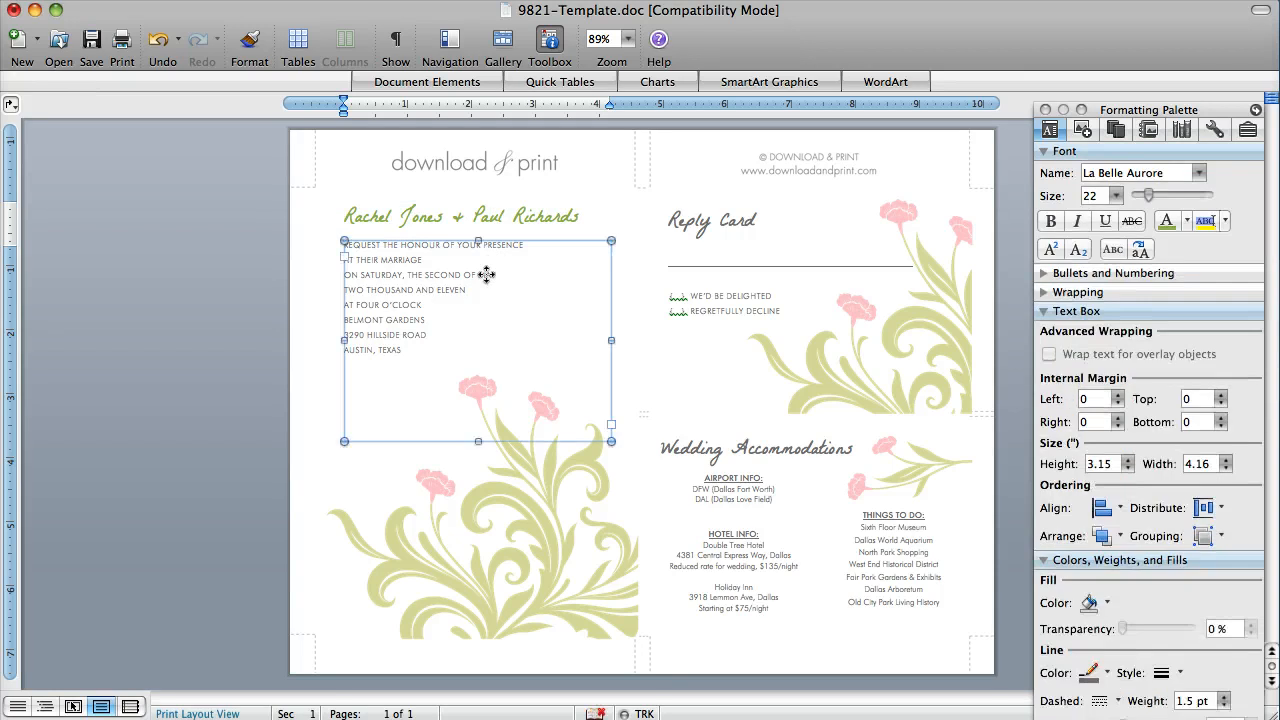
Set all the event details text in Adobe Caslon Pro
double_click(440, 274)
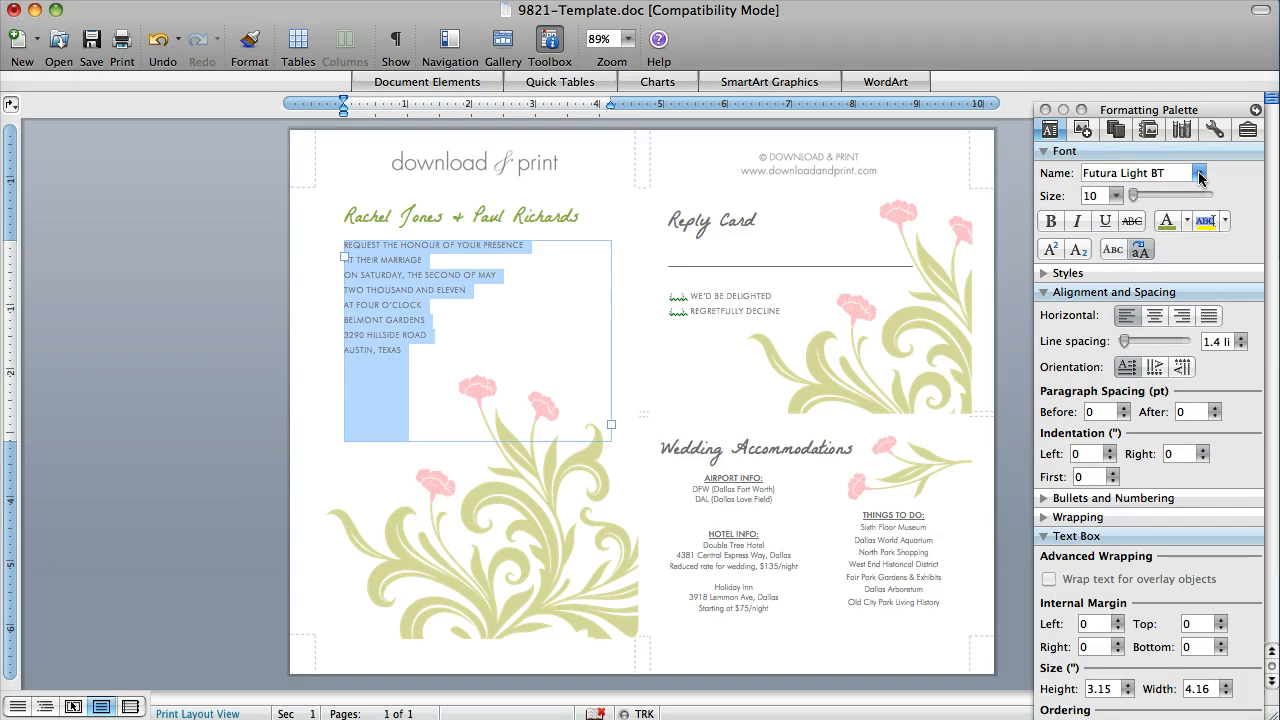
click(1199, 172)
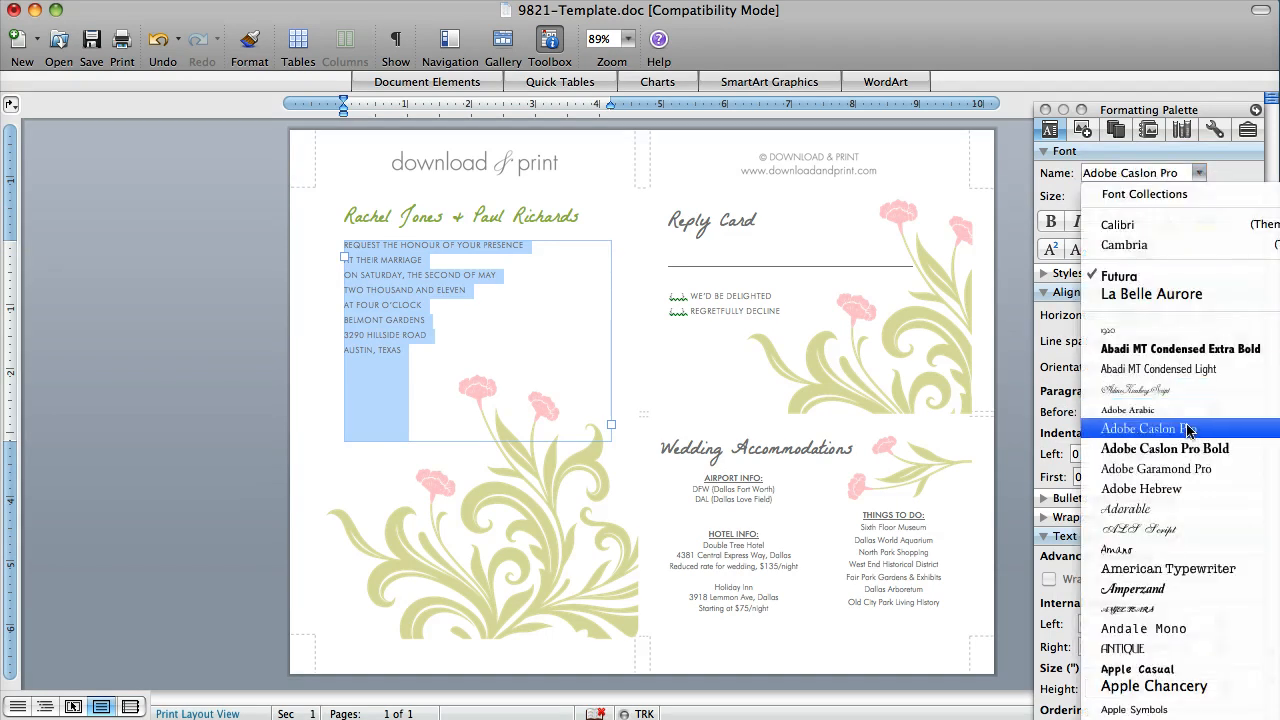
click(1145, 428)
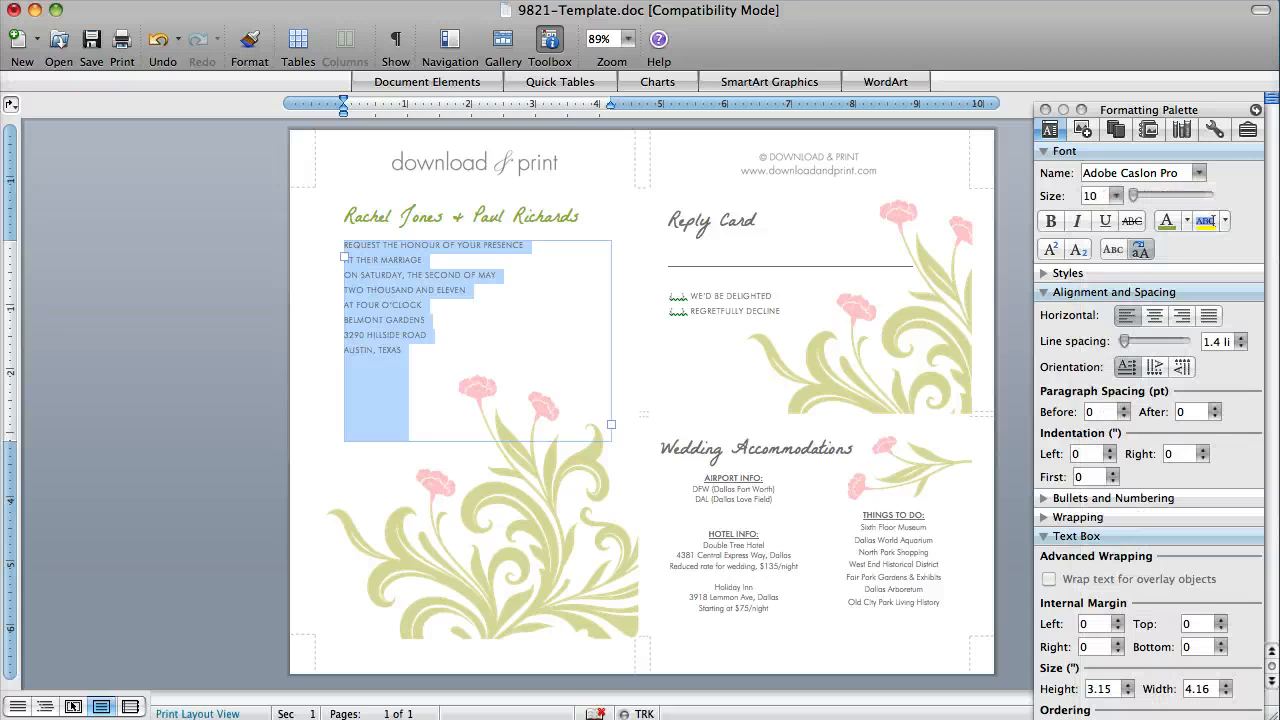
Replace the AUSTIN, TEXAS line with DALLAS, TEXAS
click(410, 350)
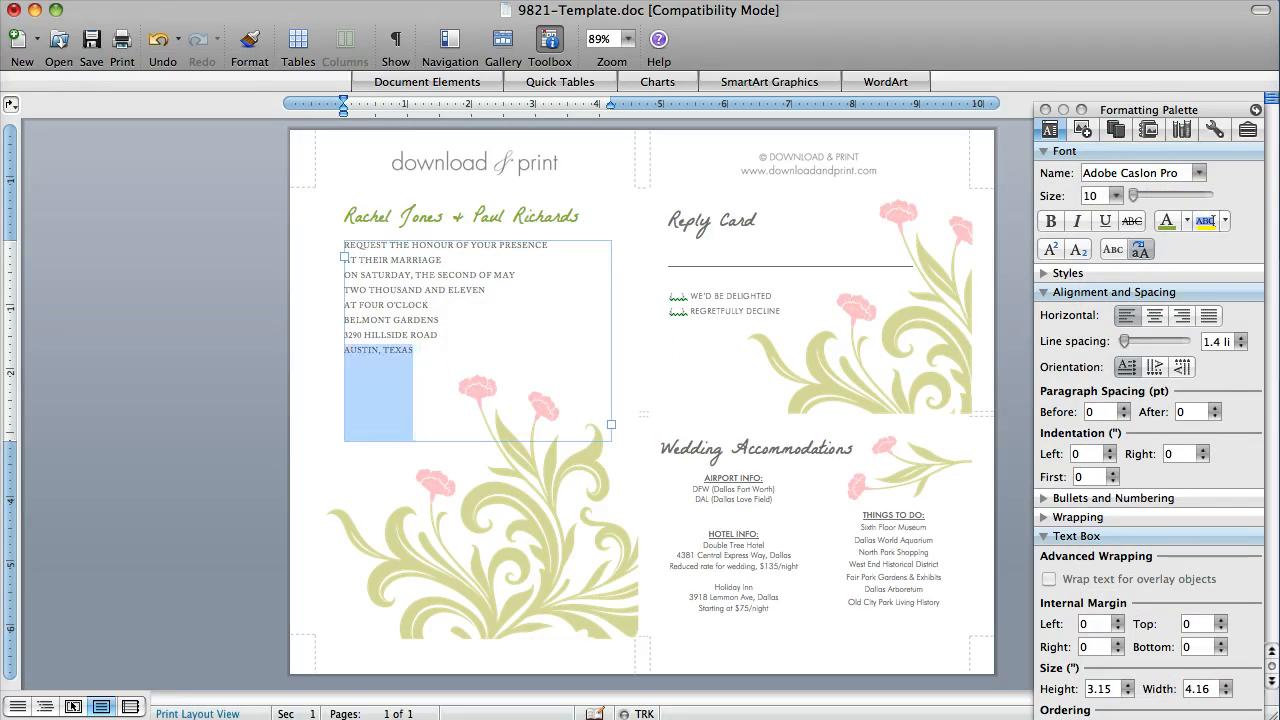
text(DALLAS)
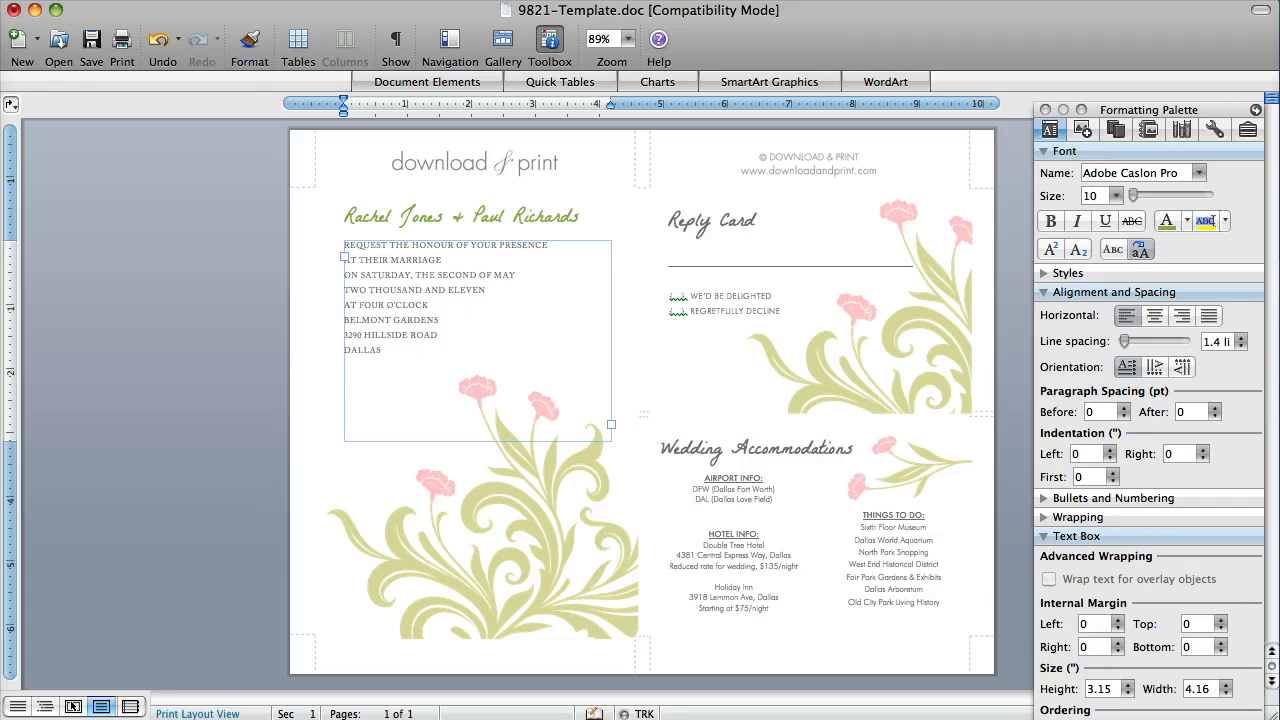
text(, TEXAS)
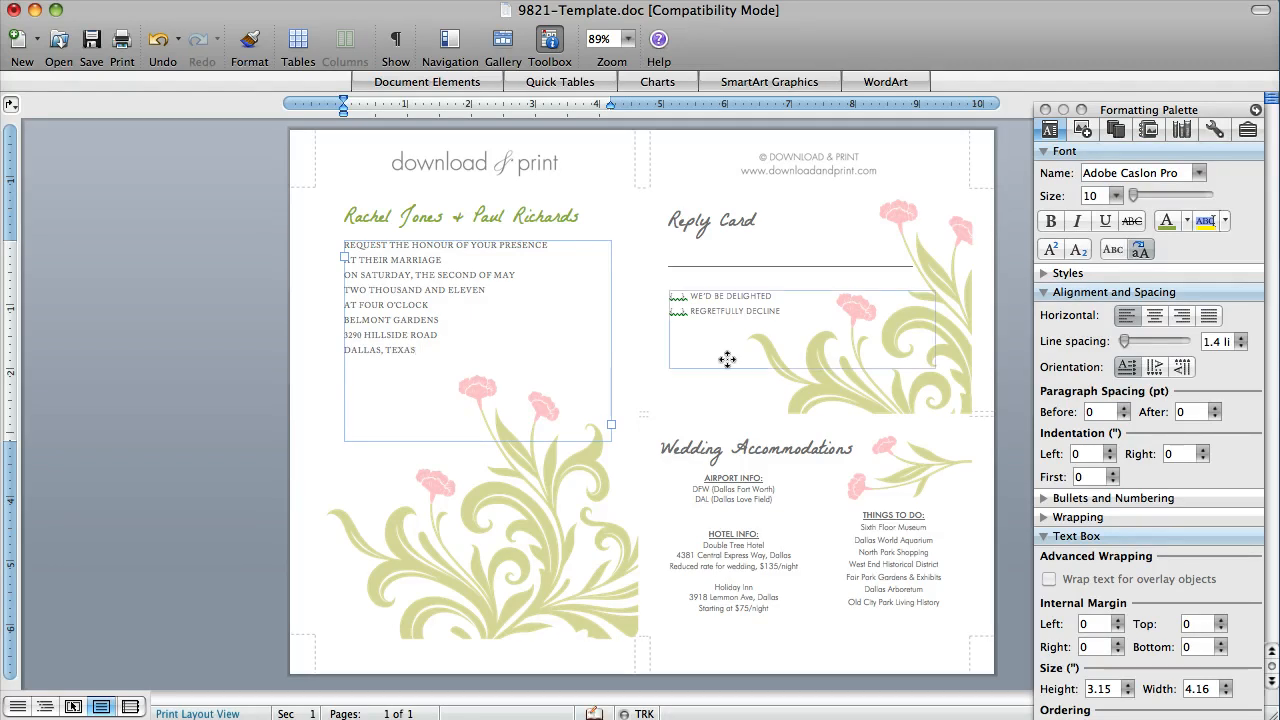
Select the Reply Card heading box and bring up the Word application menu
click(712, 222)
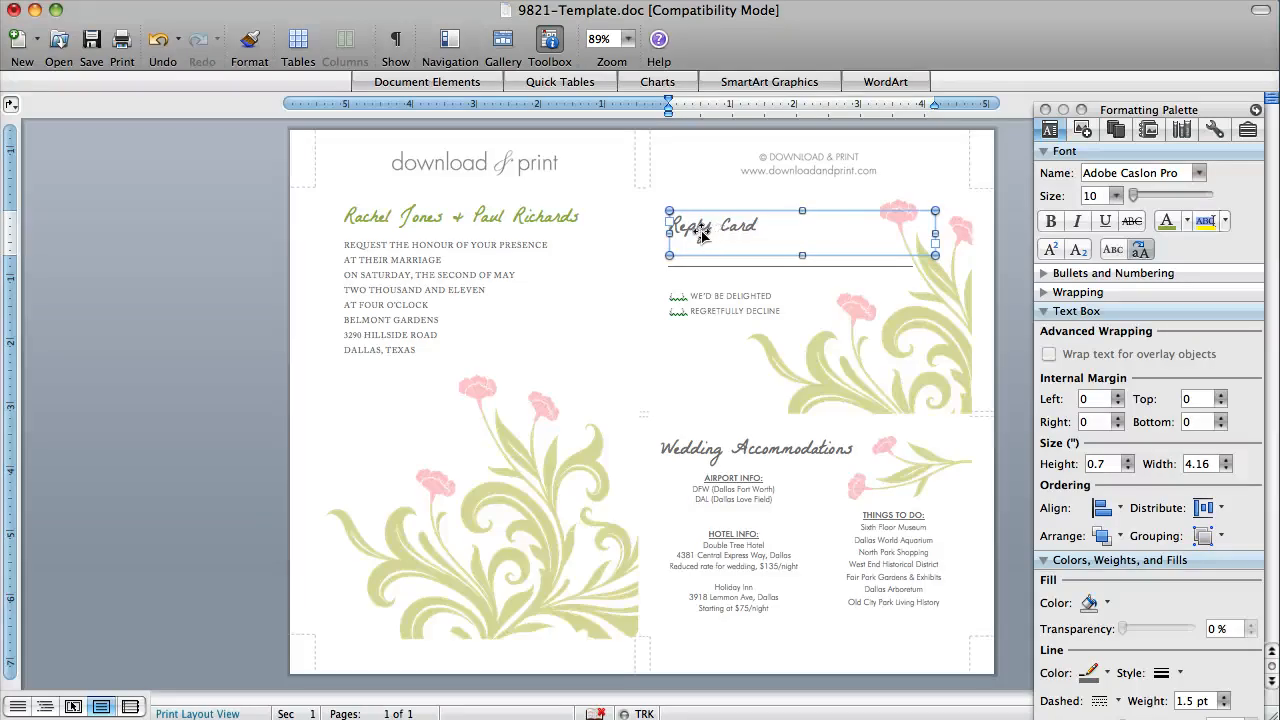
click(18, 10)
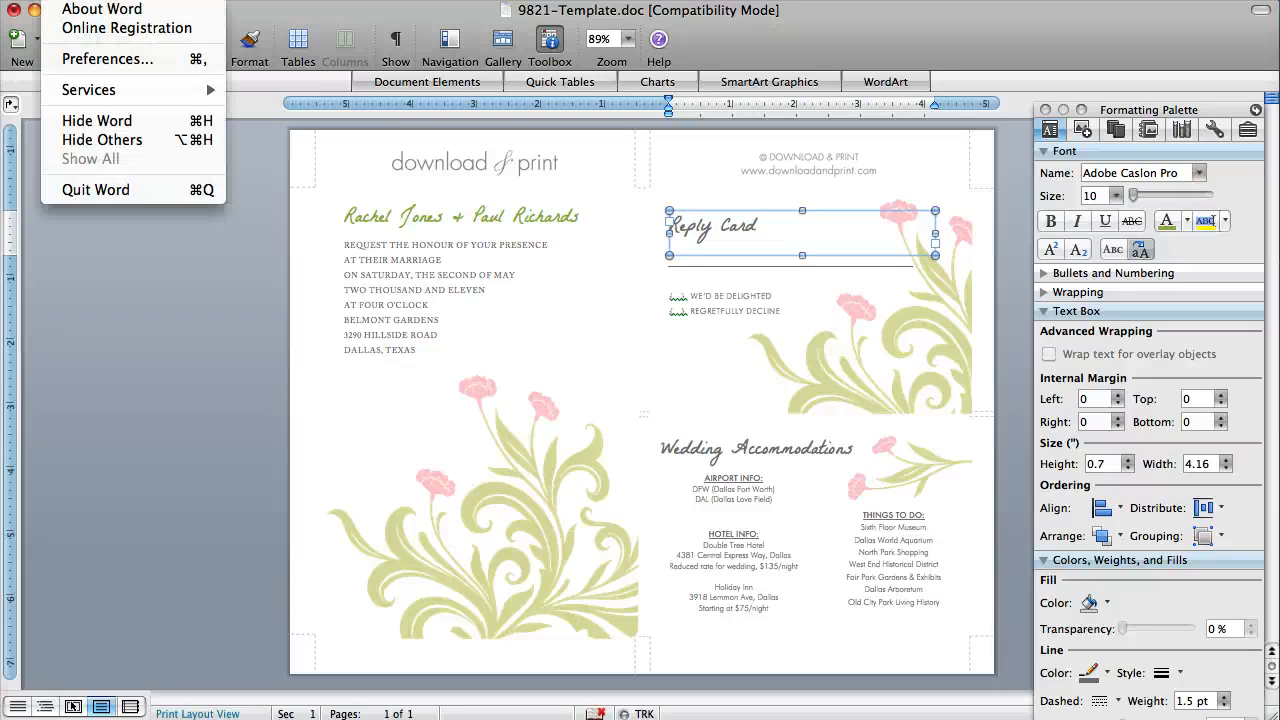
Uncheck both Snap objects to grid options under Edit > Grid Options and close Preferences
click(107, 58)
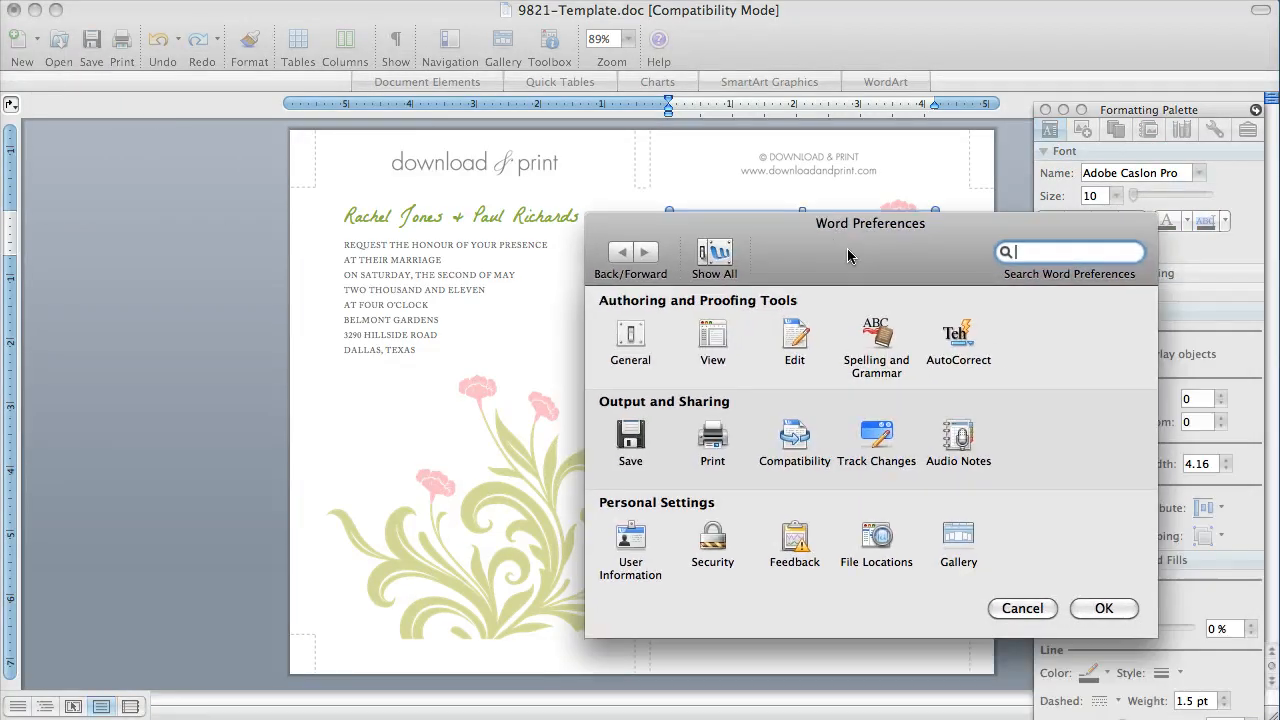
click(793, 340)
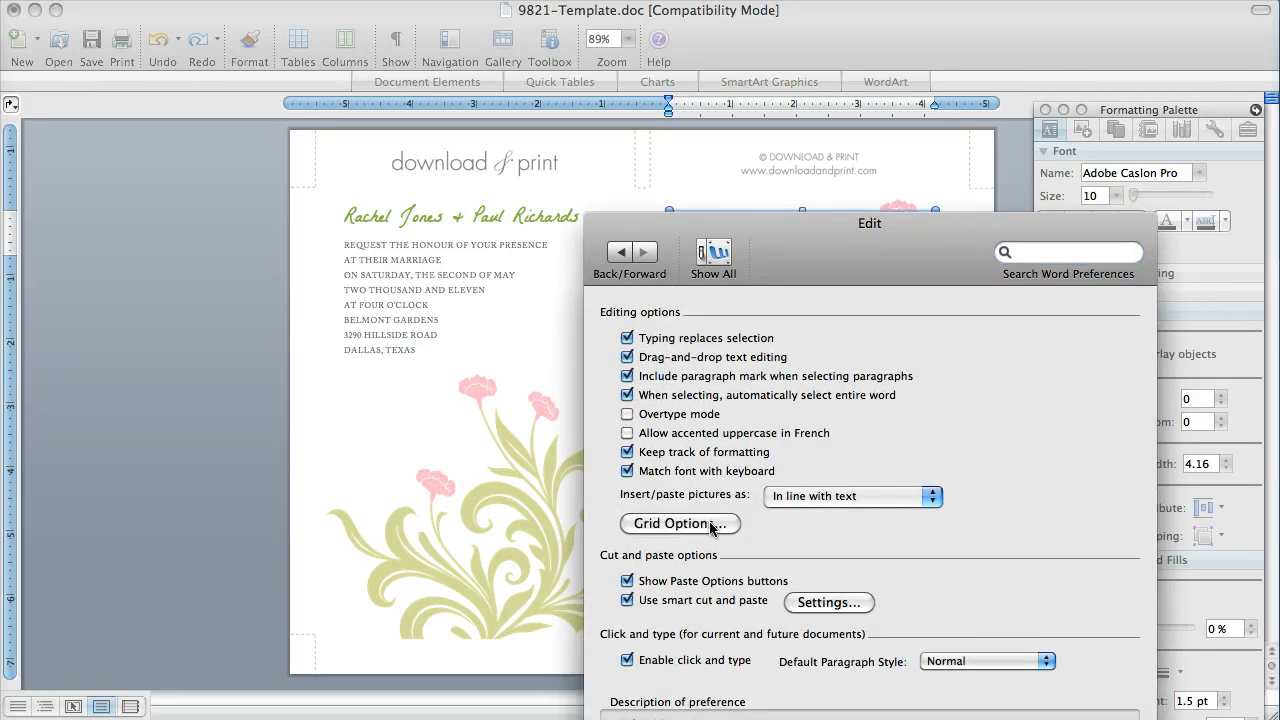
click(679, 523)
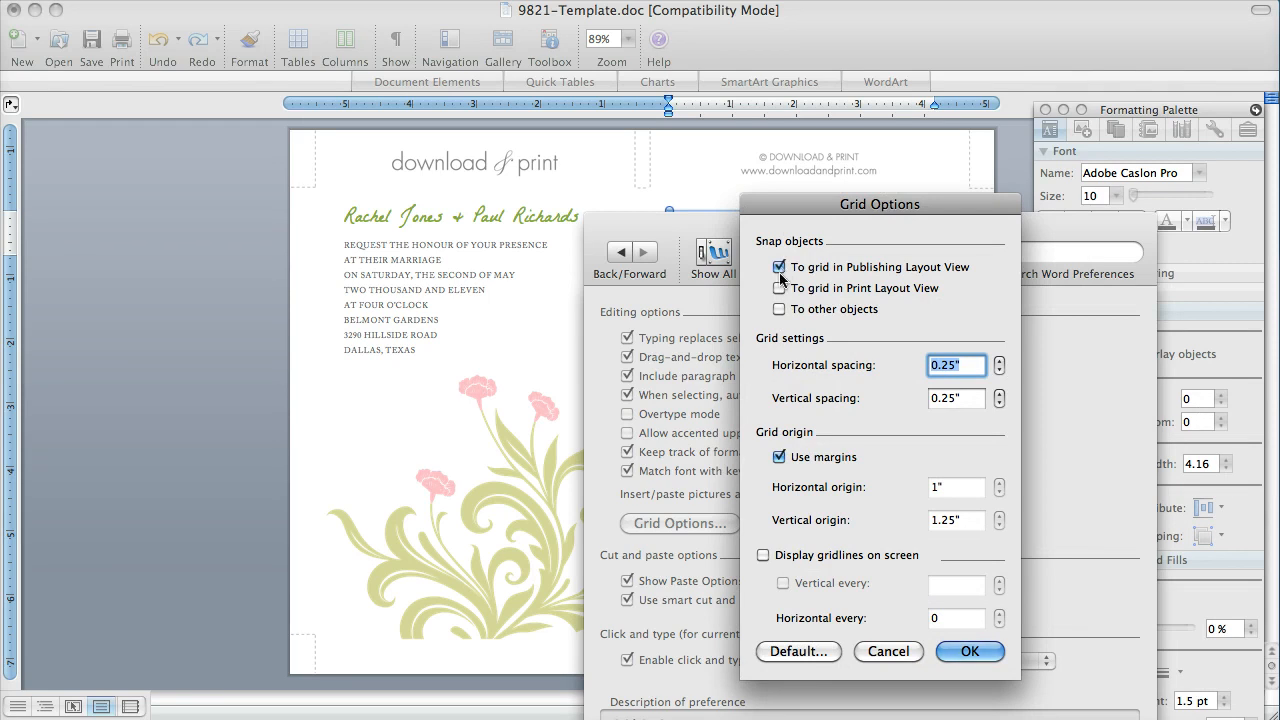
click(779, 288)
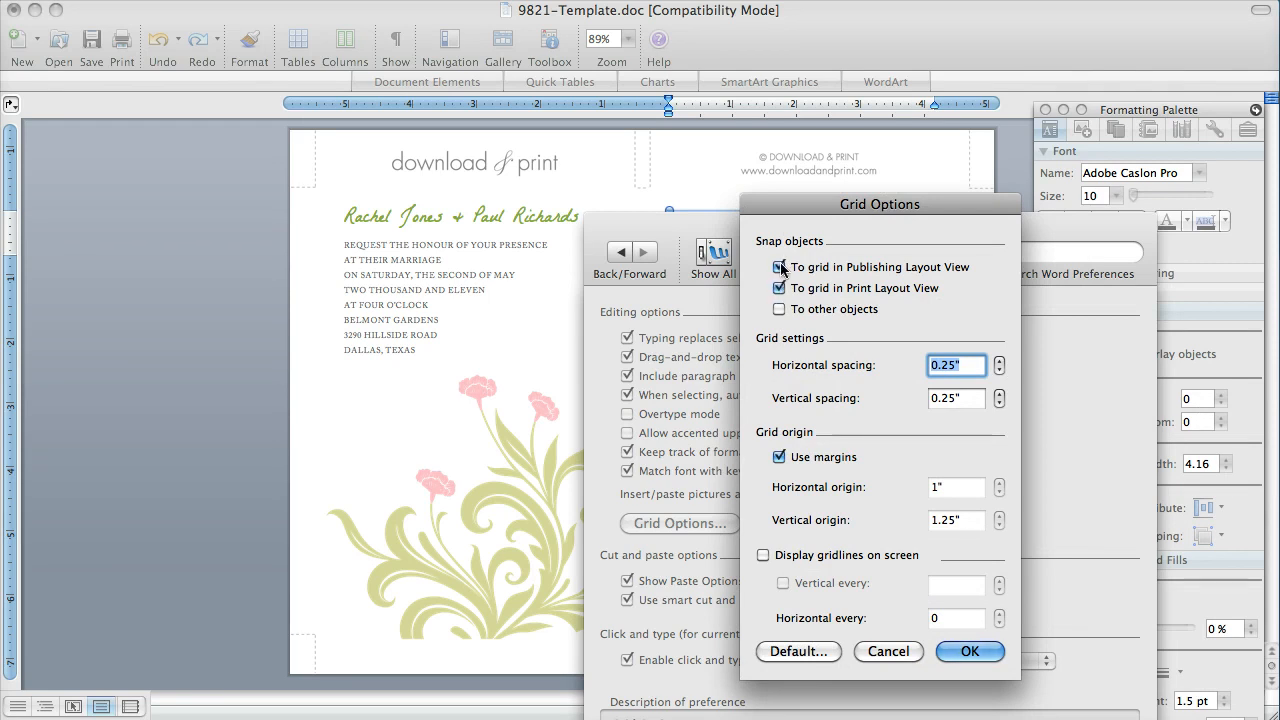
click(779, 267)
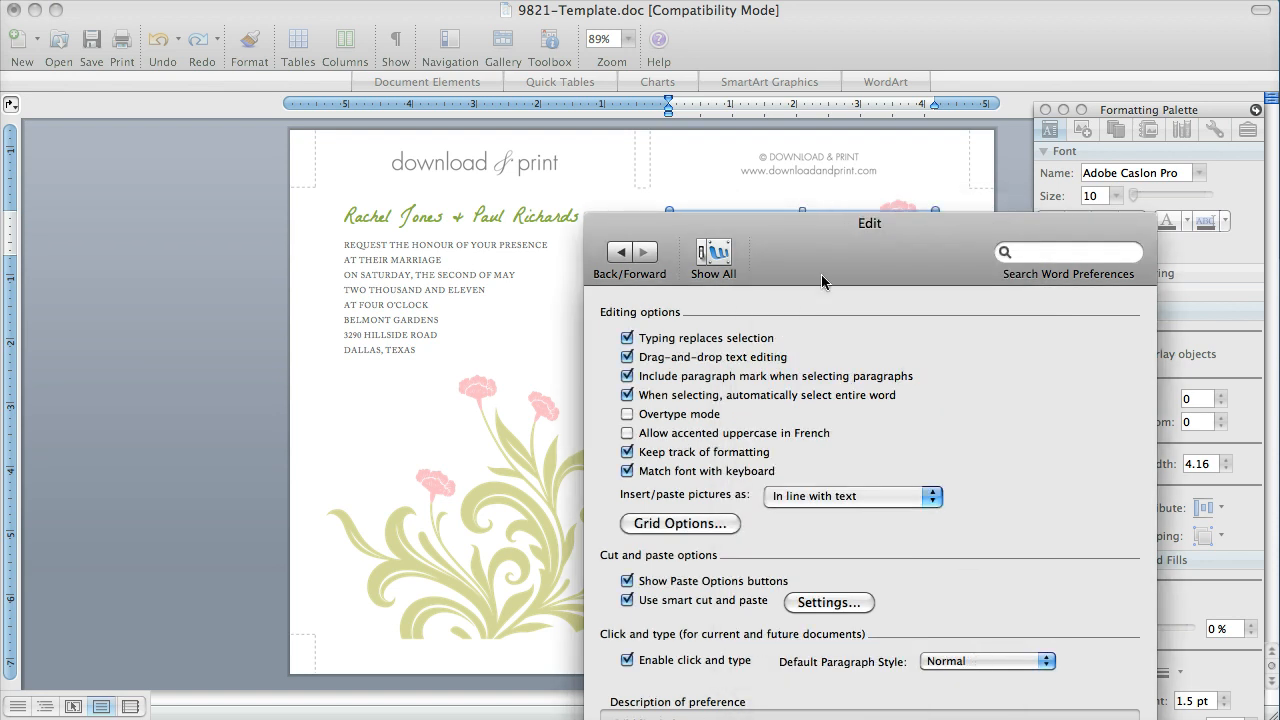
drag(869, 223, 707, 118)
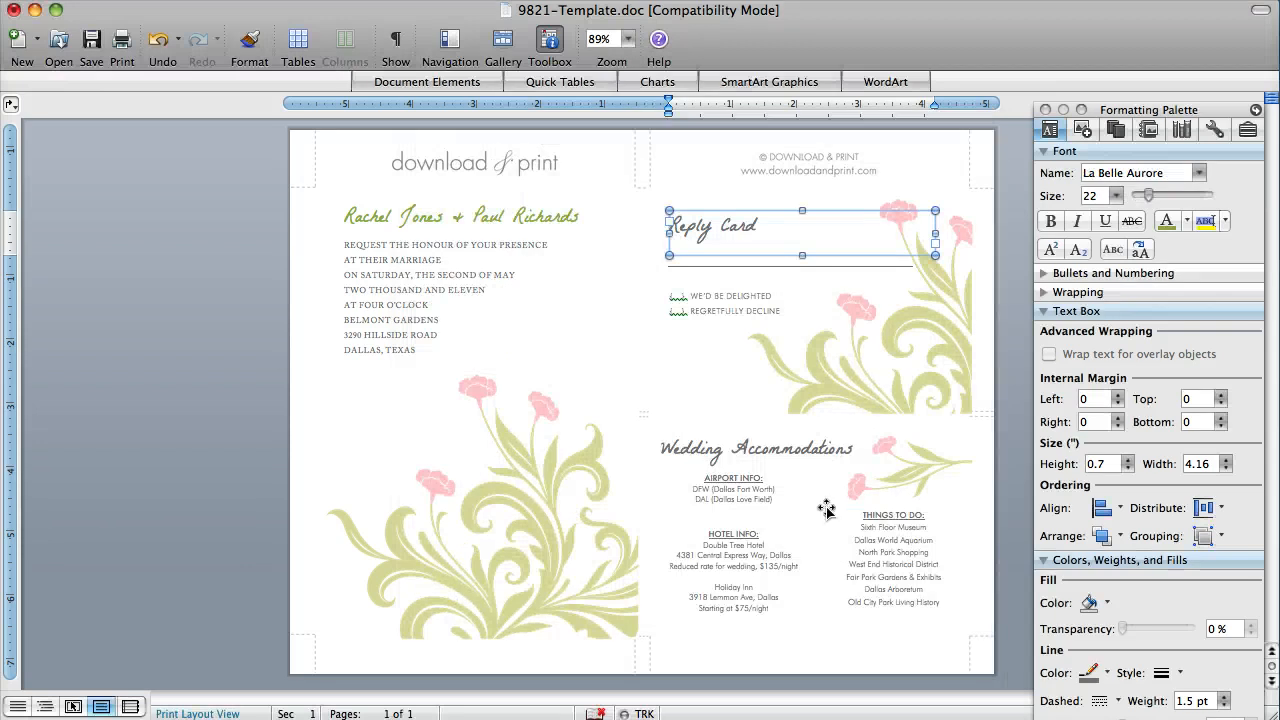
mouse_move(705, 617)
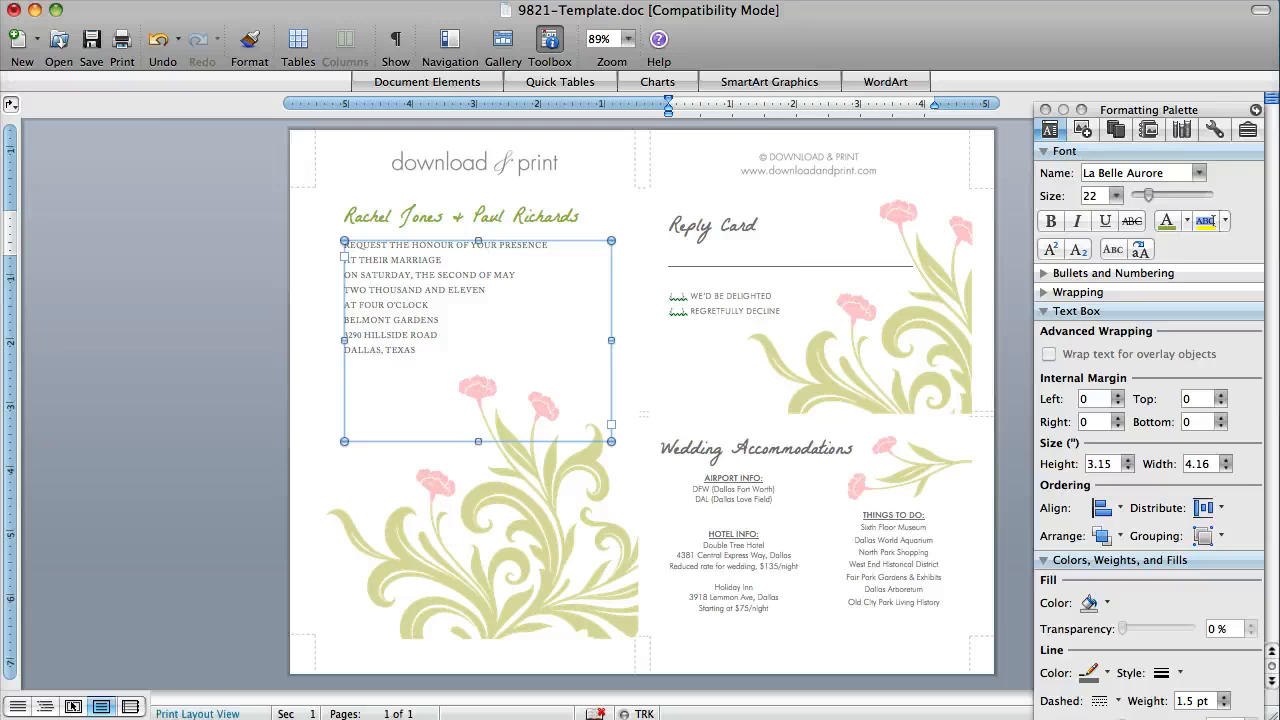
click(690, 545)
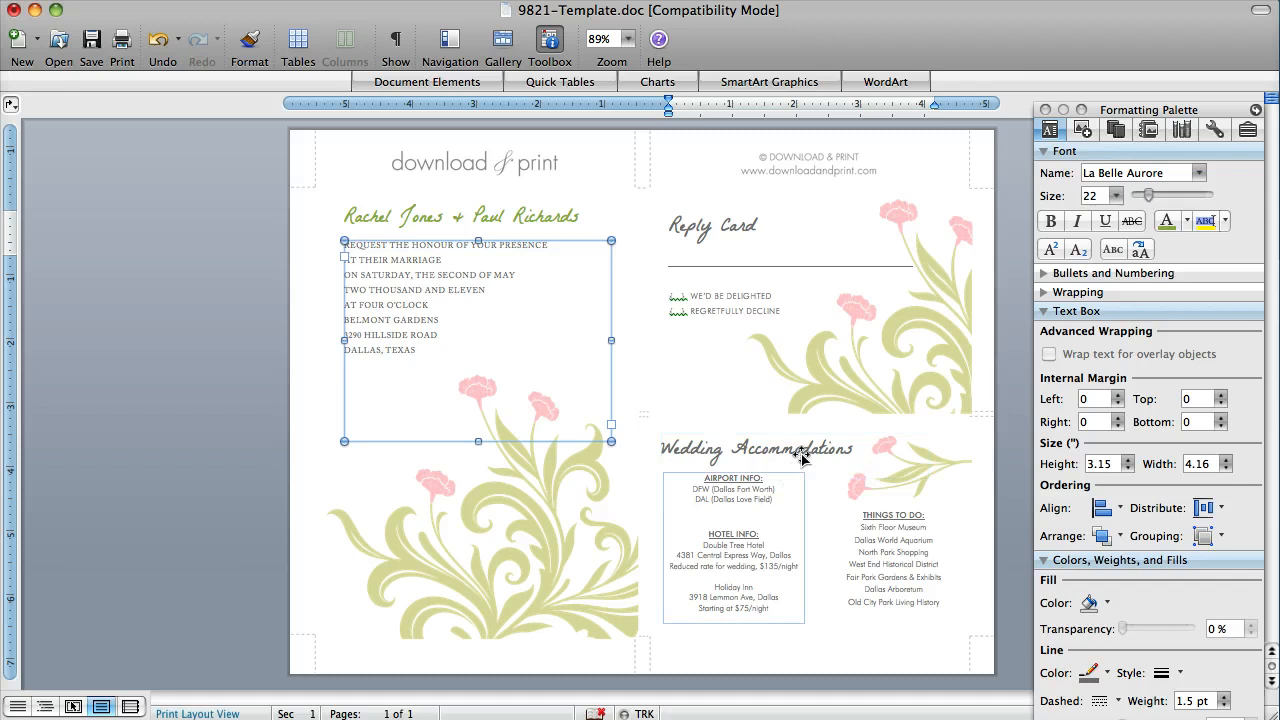
mouse_move(770, 535)
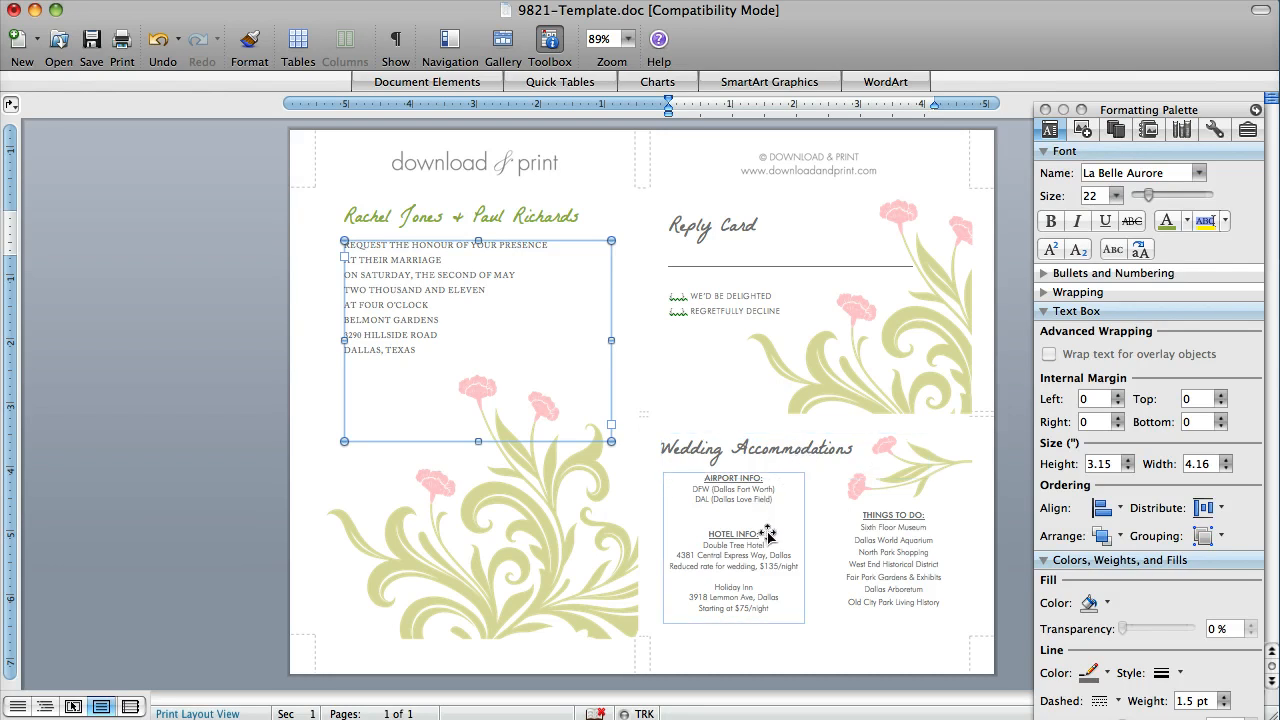
mouse_move(763, 575)
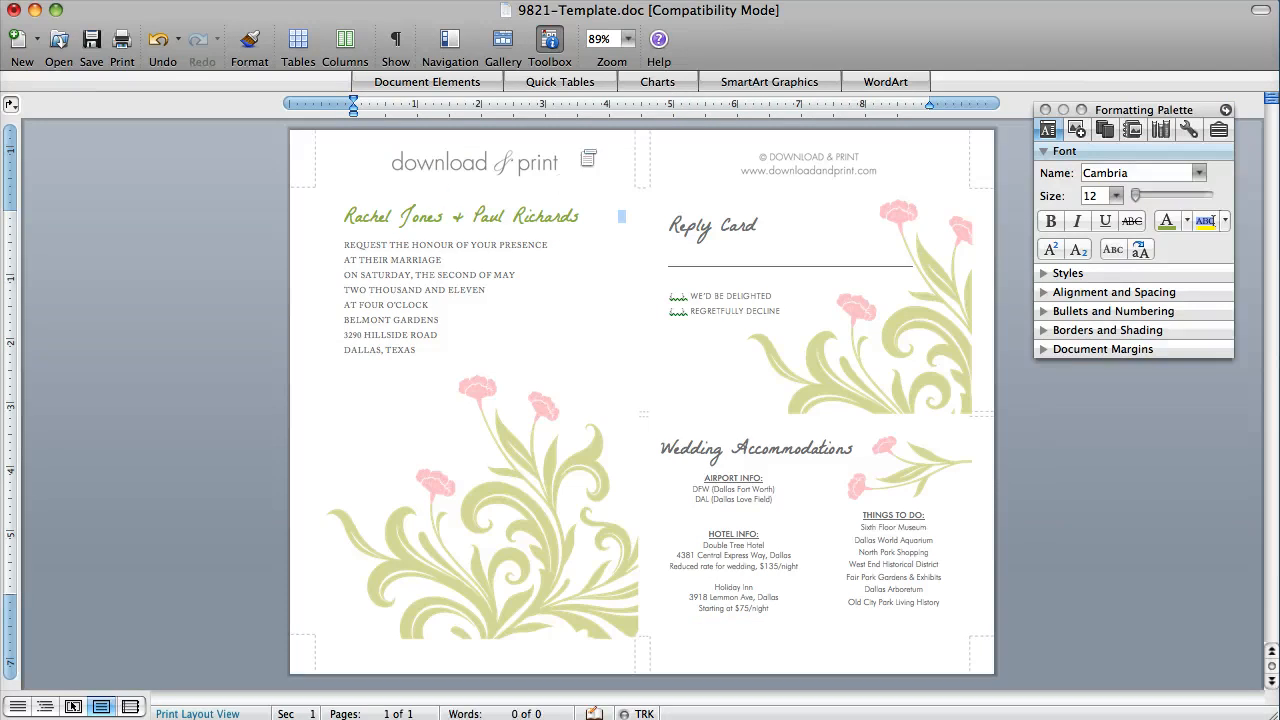
mouse_move(287, 655)
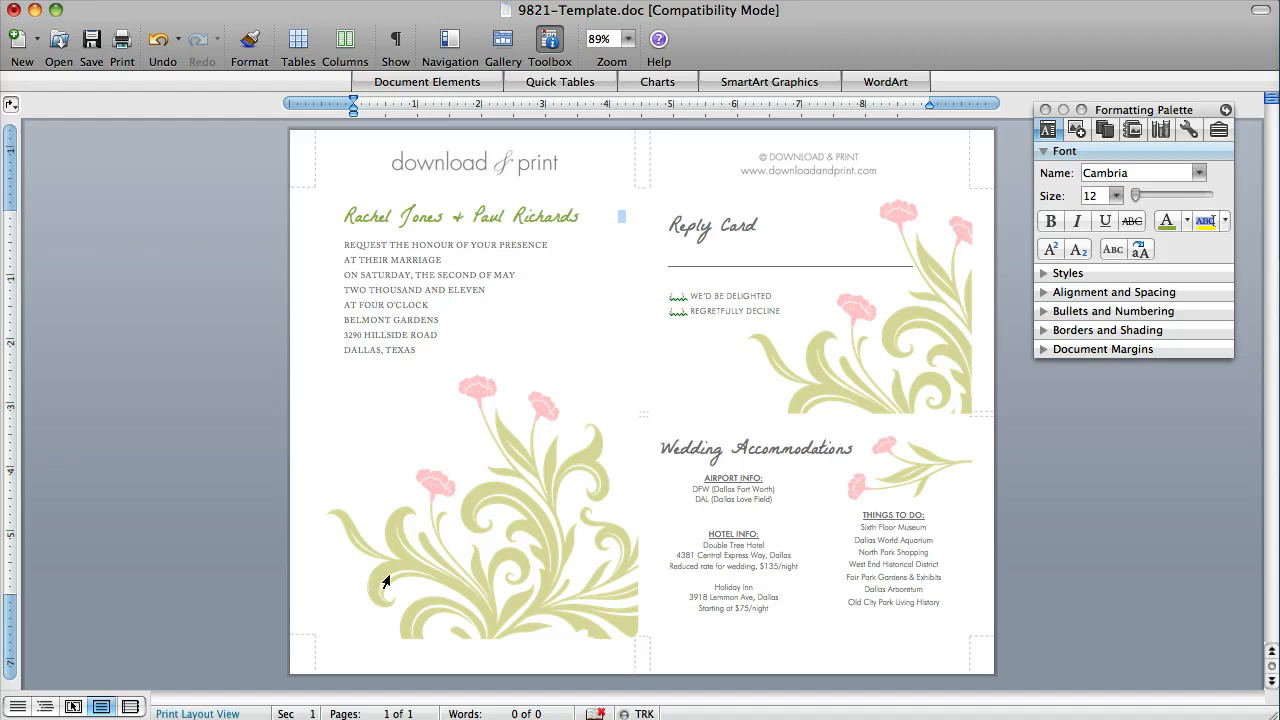
mouse_move(384, 578)
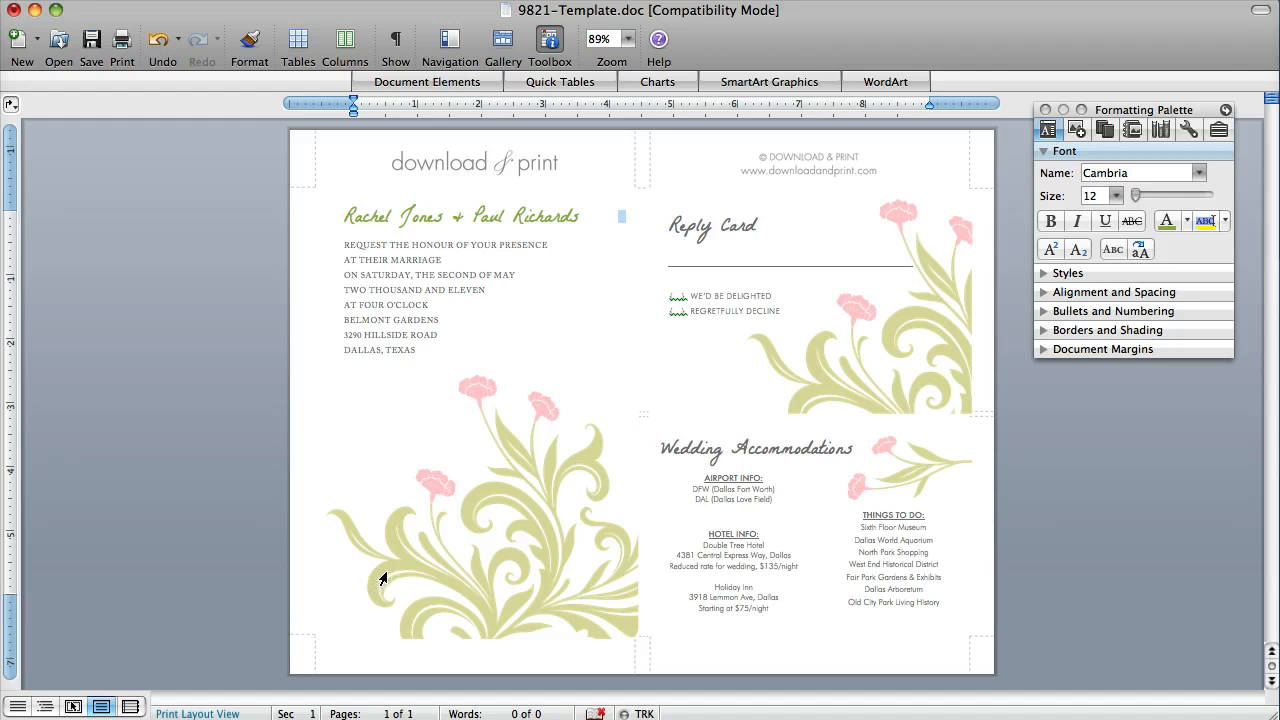